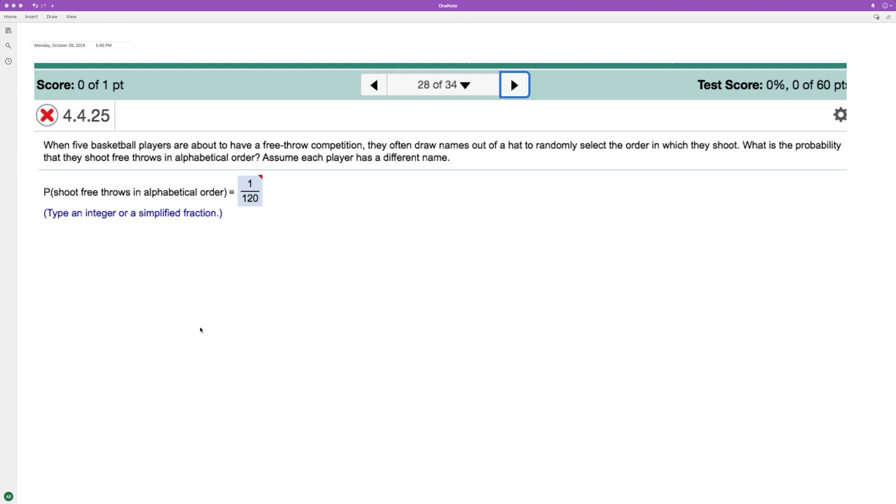
pyautogui.moveTo(78, 181)
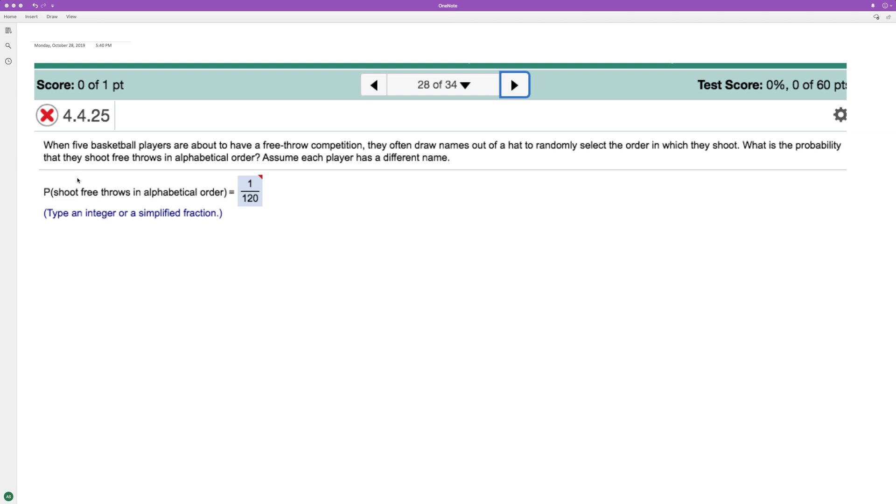